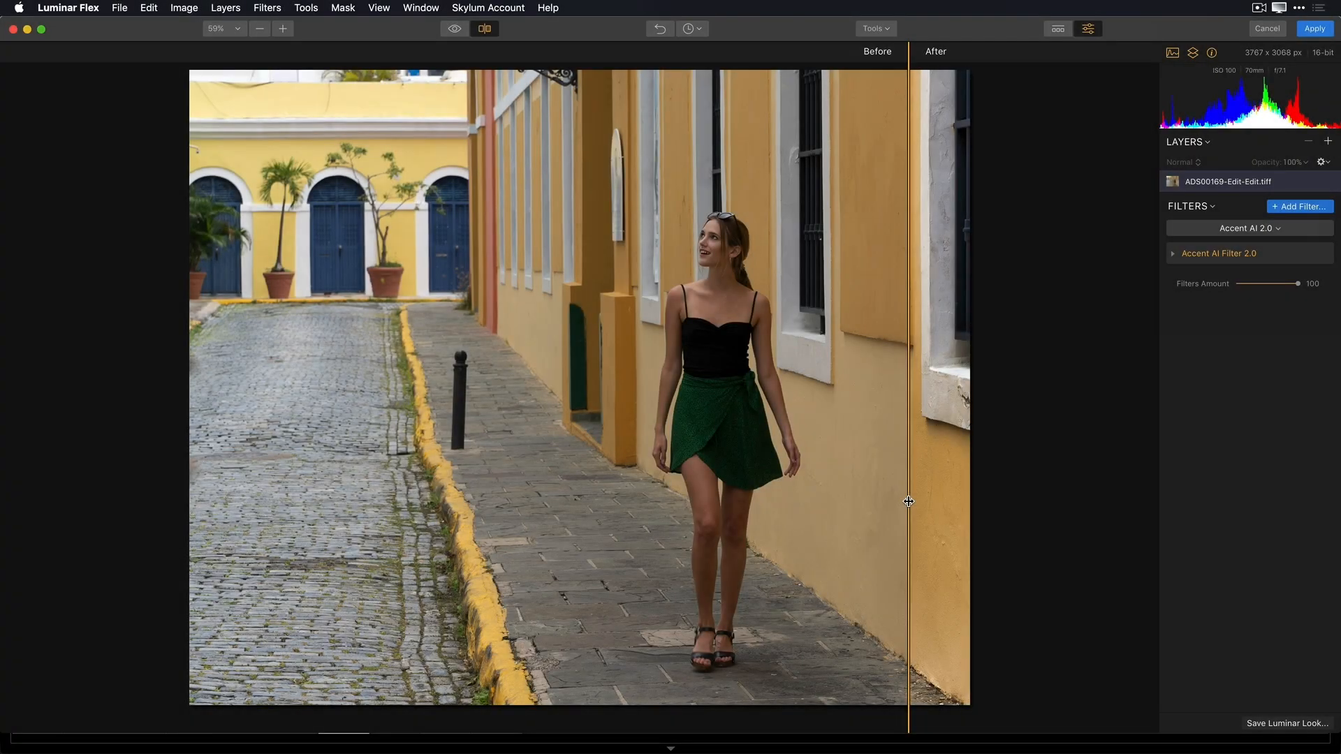
- Sweep the before/after divider across the street-scene photo to compare the woman's enhancement
left_click_drag(907, 502, 723, 527)
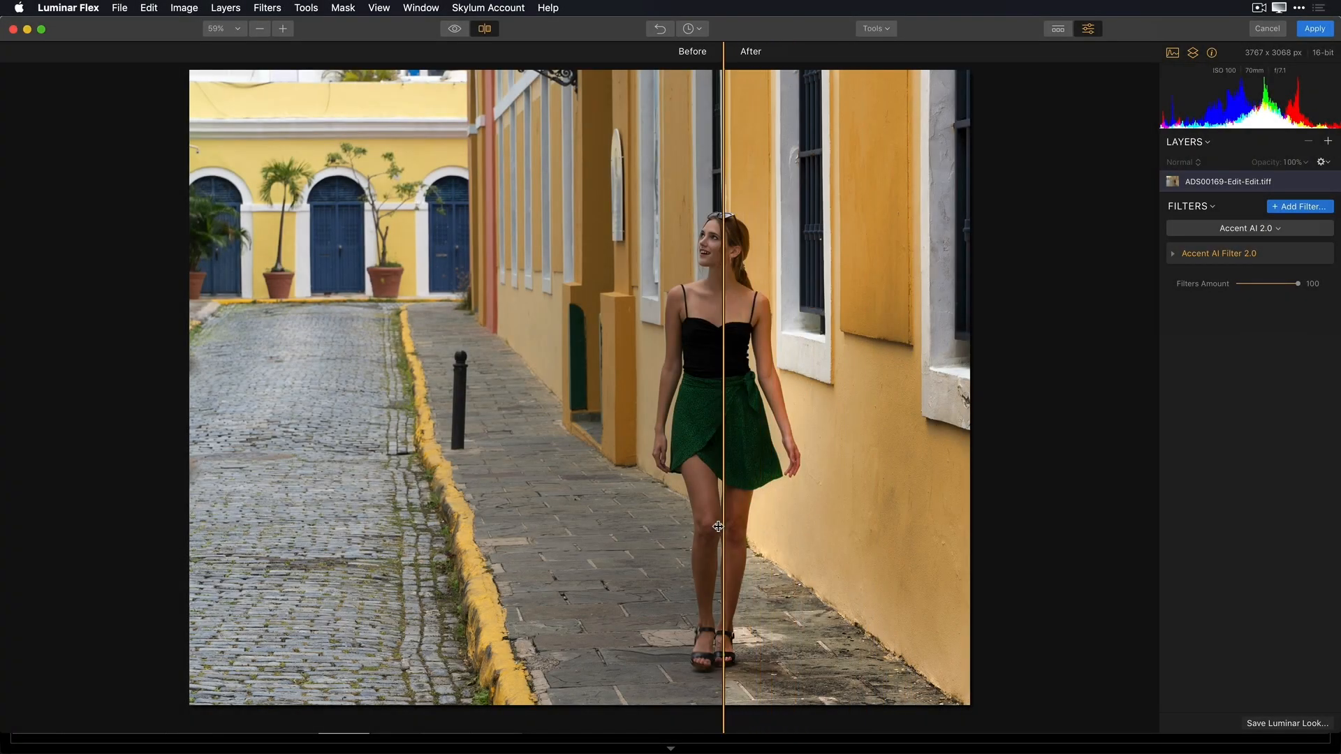
left_click_drag(720, 525, 343, 503)
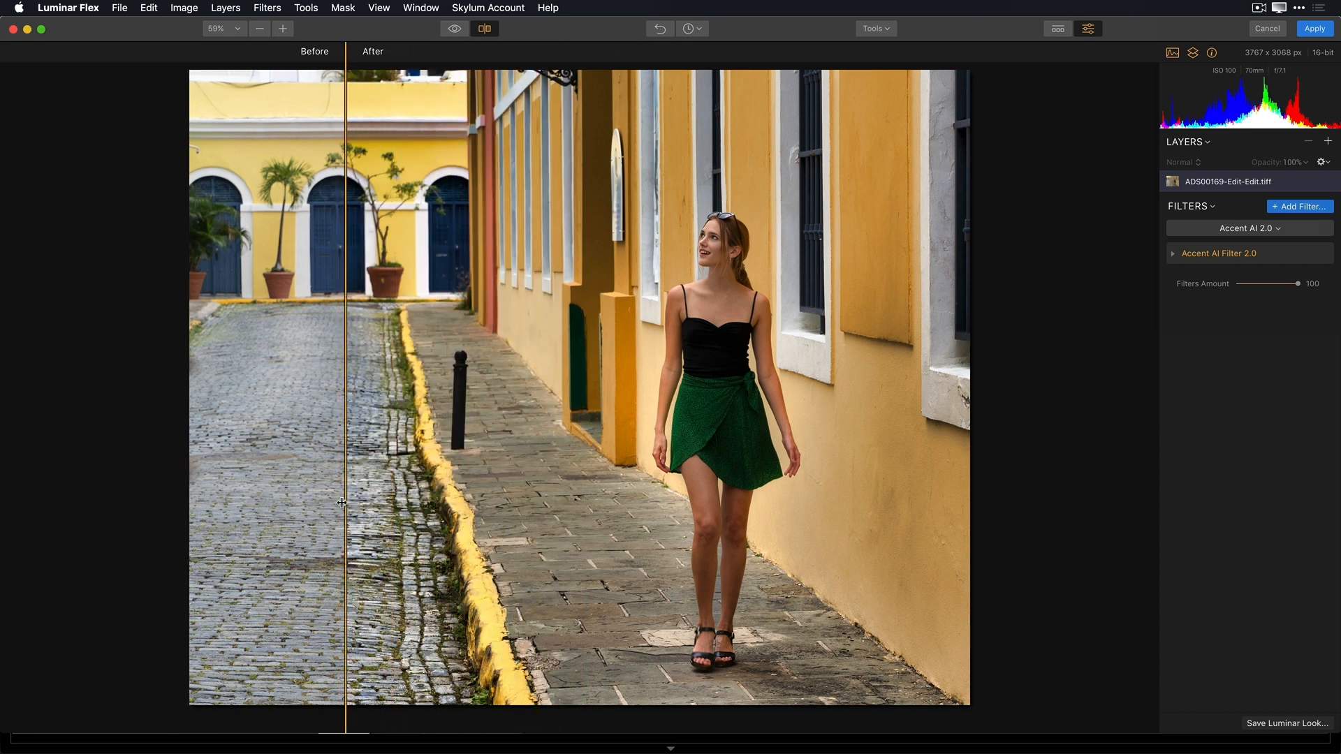
left_click_drag(342, 502, 292, 497)
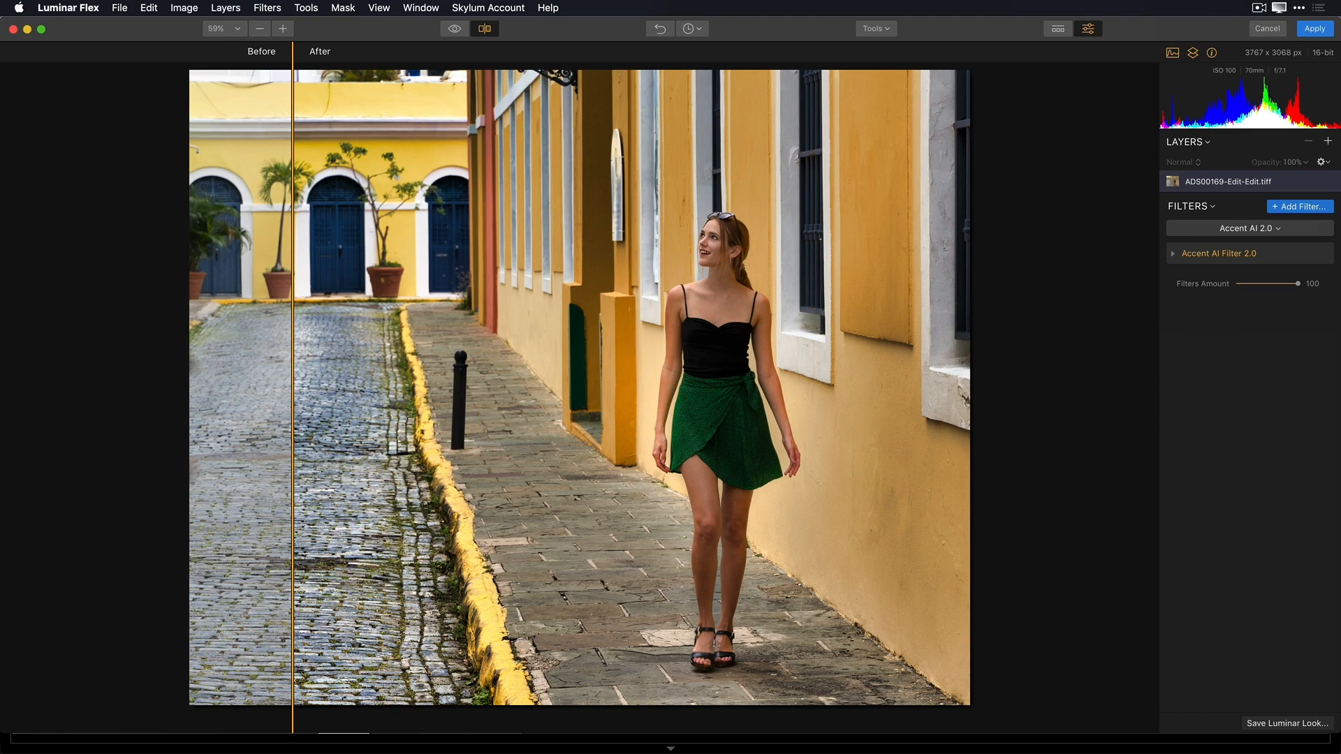
- Raise the Accent AI 2.0 boost to 100 and view the beach photo in split comparison
left_click(1299, 207)
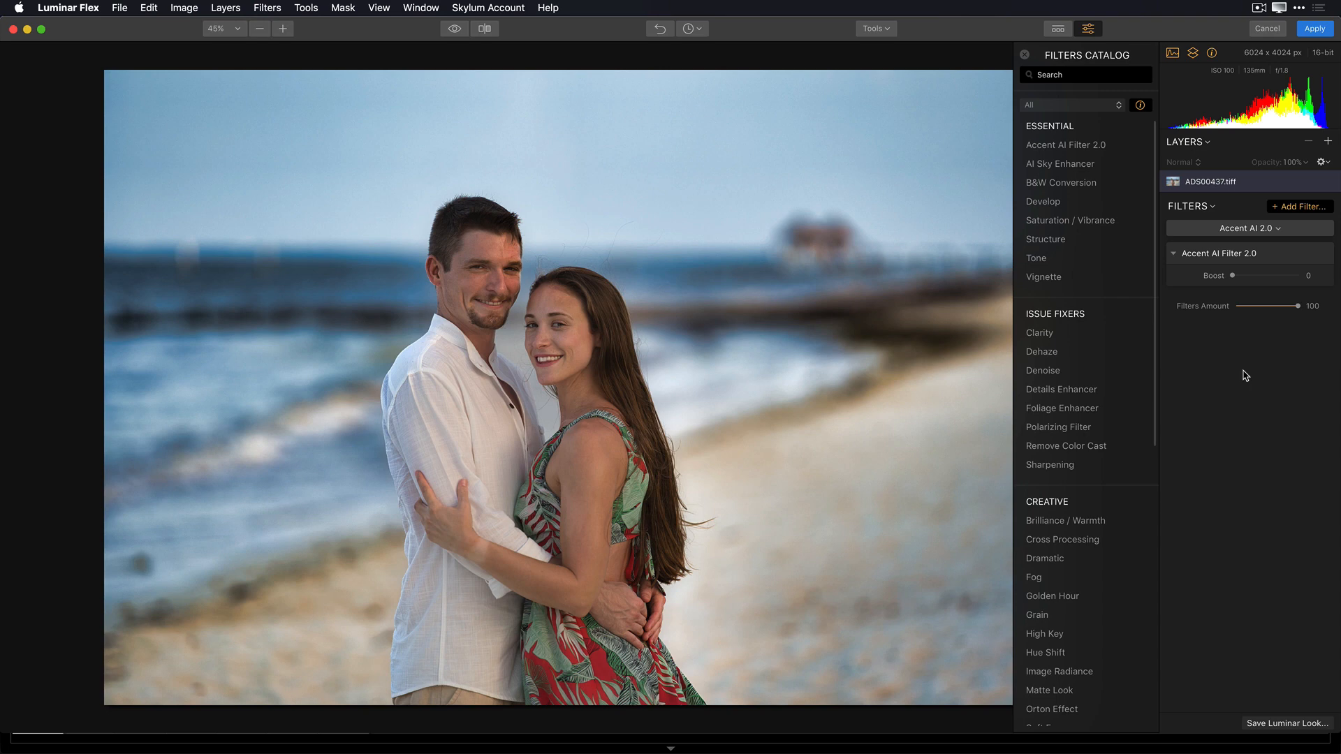
left_click_drag(1230, 275, 1307, 275)
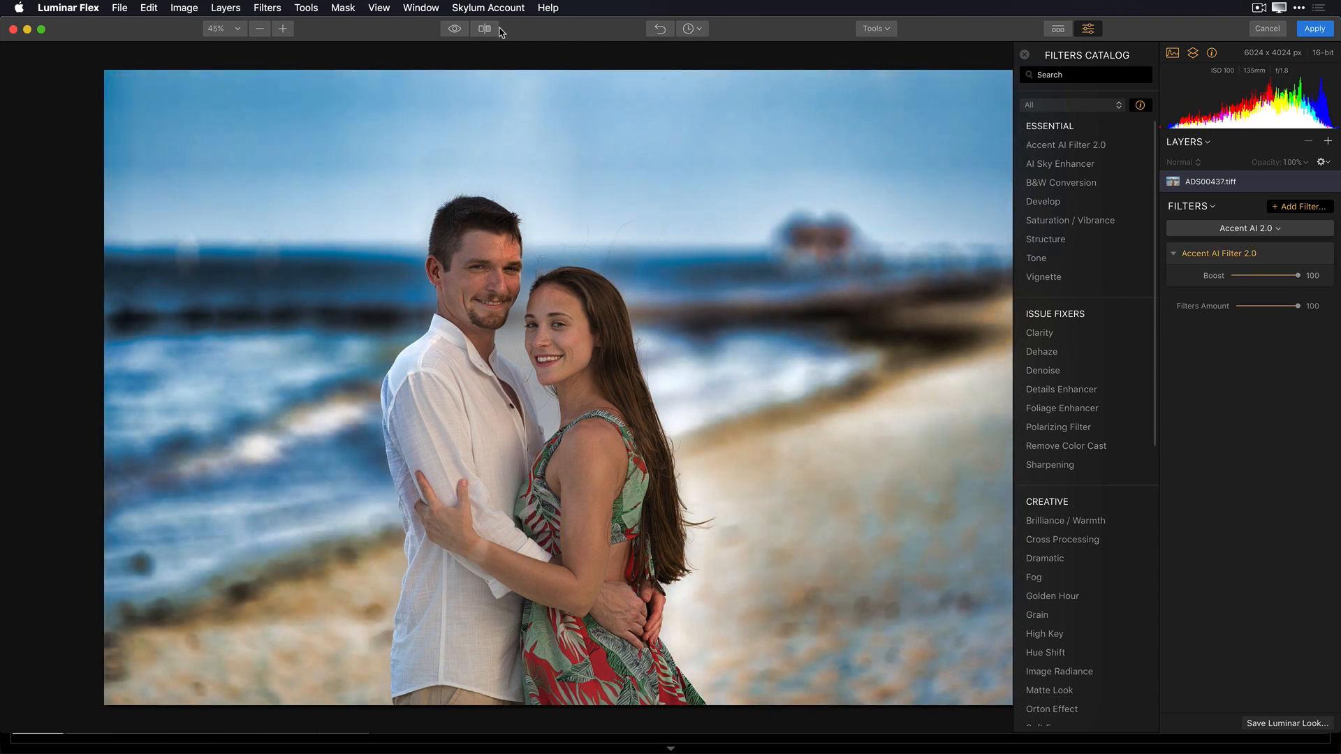
left_click(484, 28)
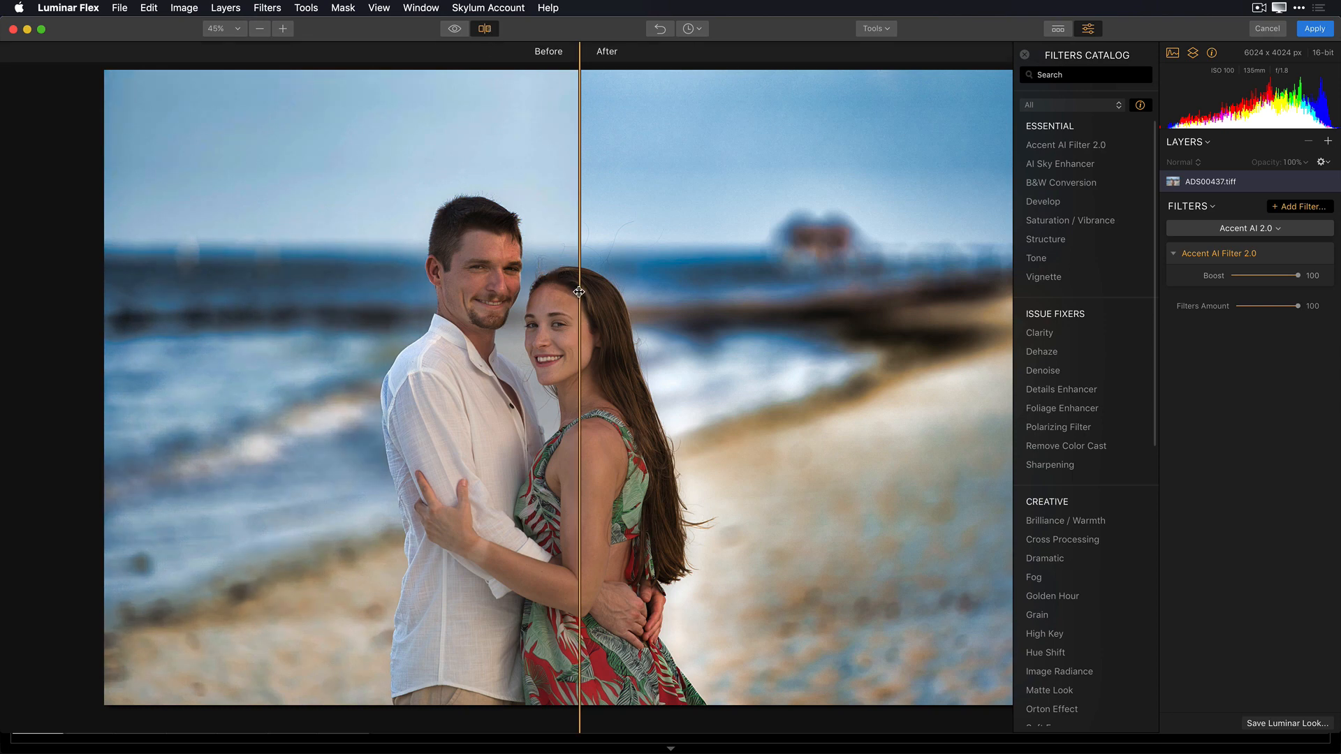
left_click_drag(578, 293, 620, 305)
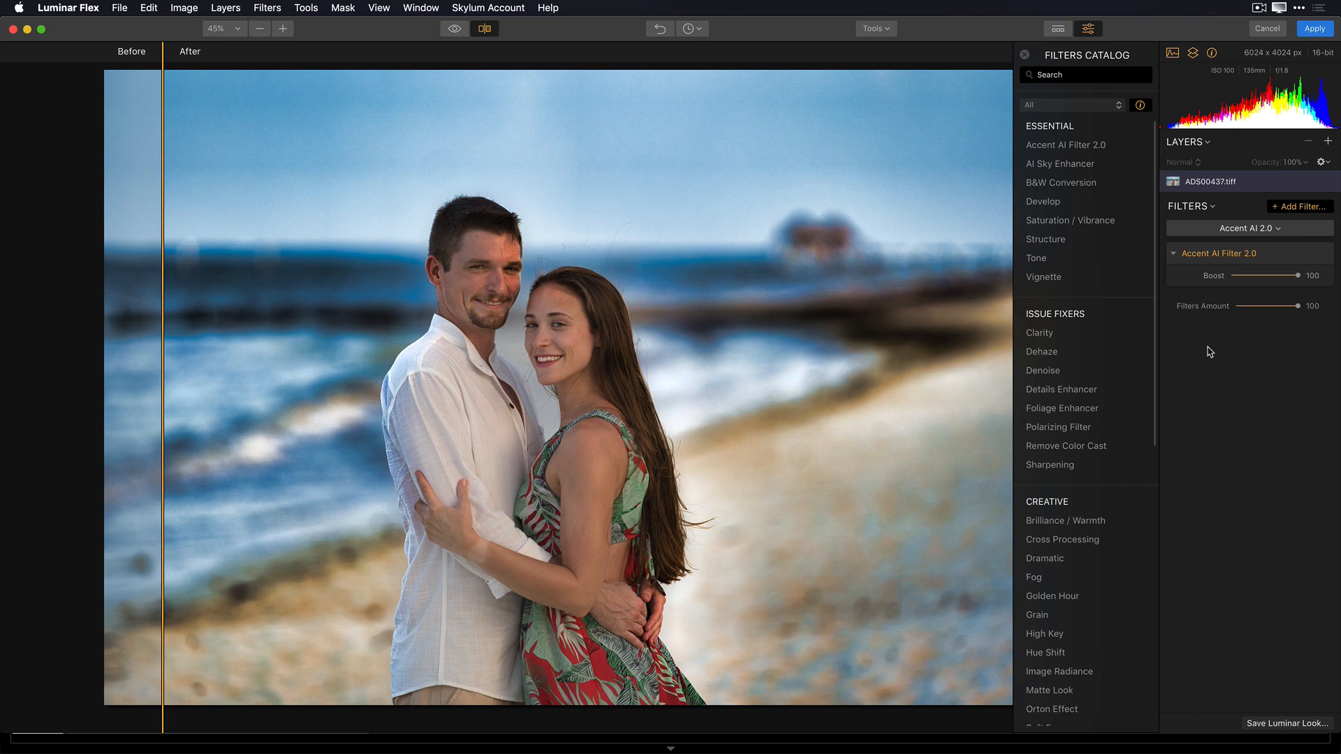
mouse_move(1065, 144)
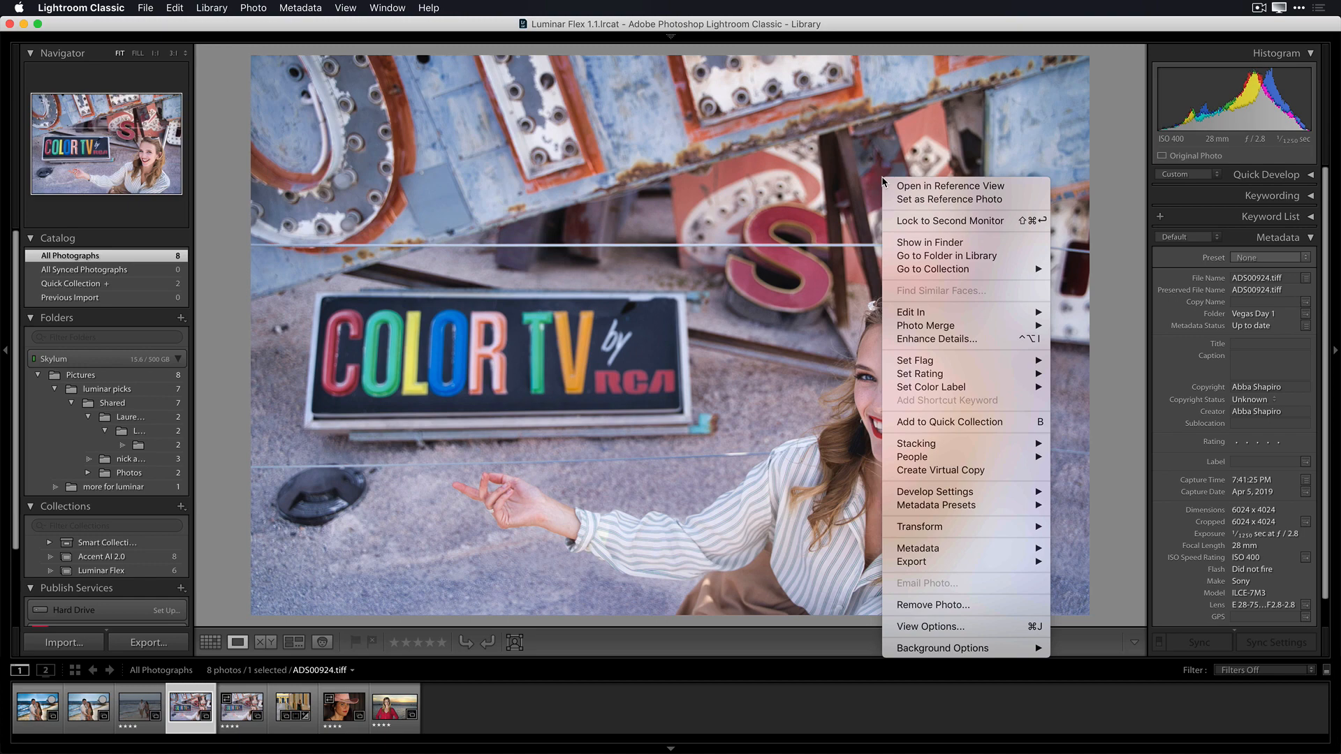
mouse_move(910, 311)
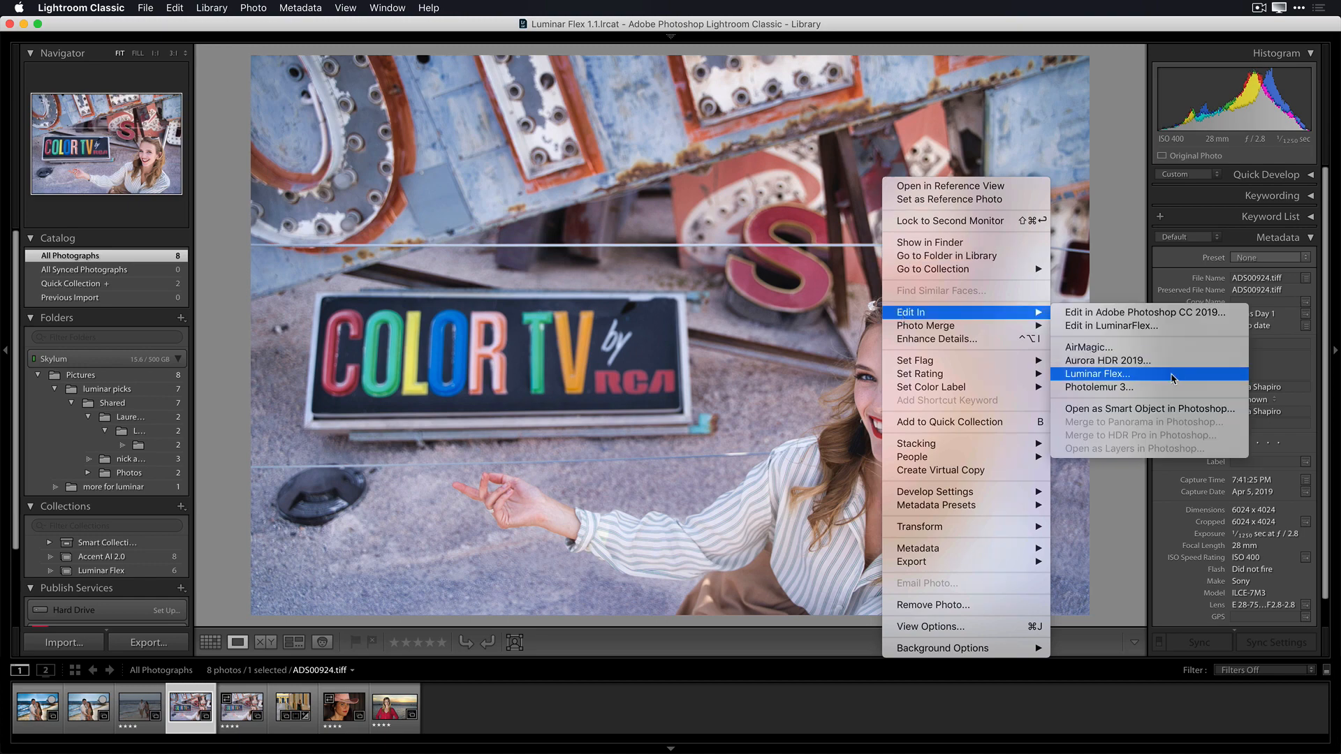
- Send the COLOR TV neon-sign photo to Luminar Flex via Edit In
left_click(1098, 374)
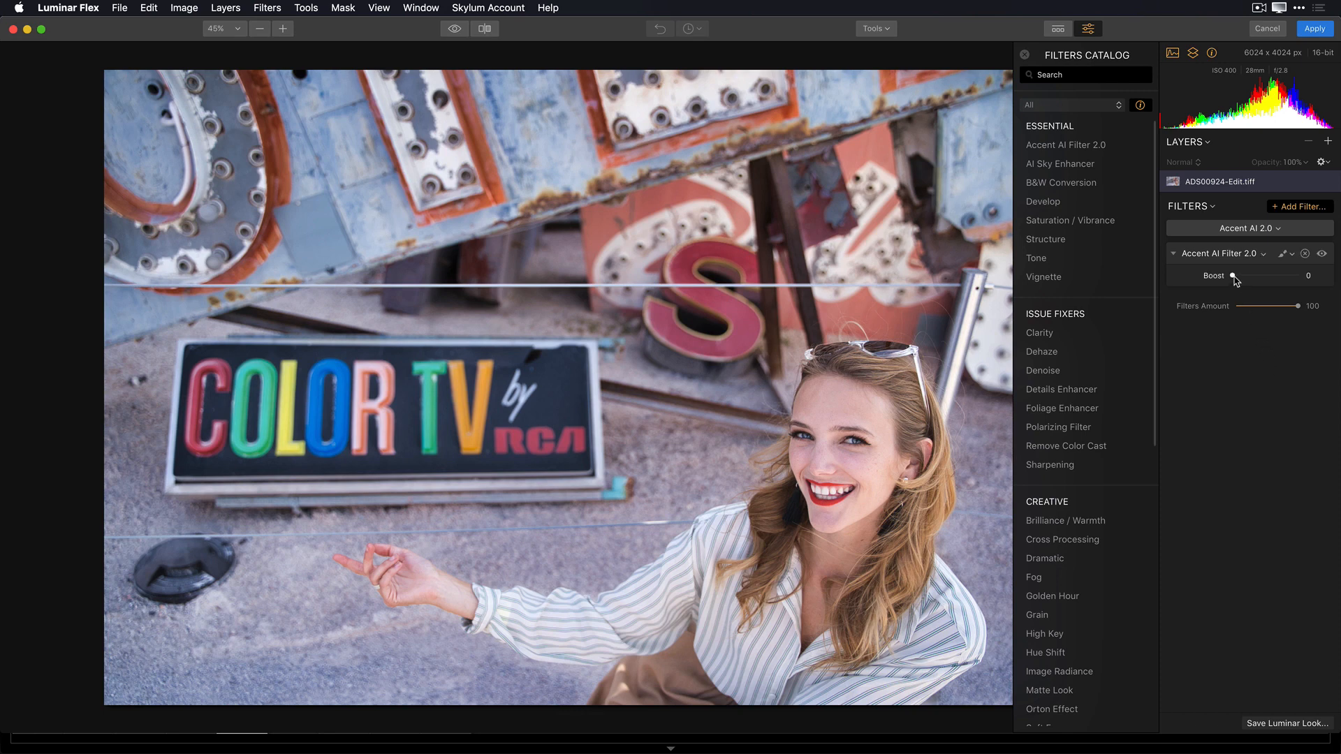
- Raise the Accent AI 2.0 boost from 0 to 100 on the neon-sign portrait
left_click_drag(1234, 275, 1245, 275)
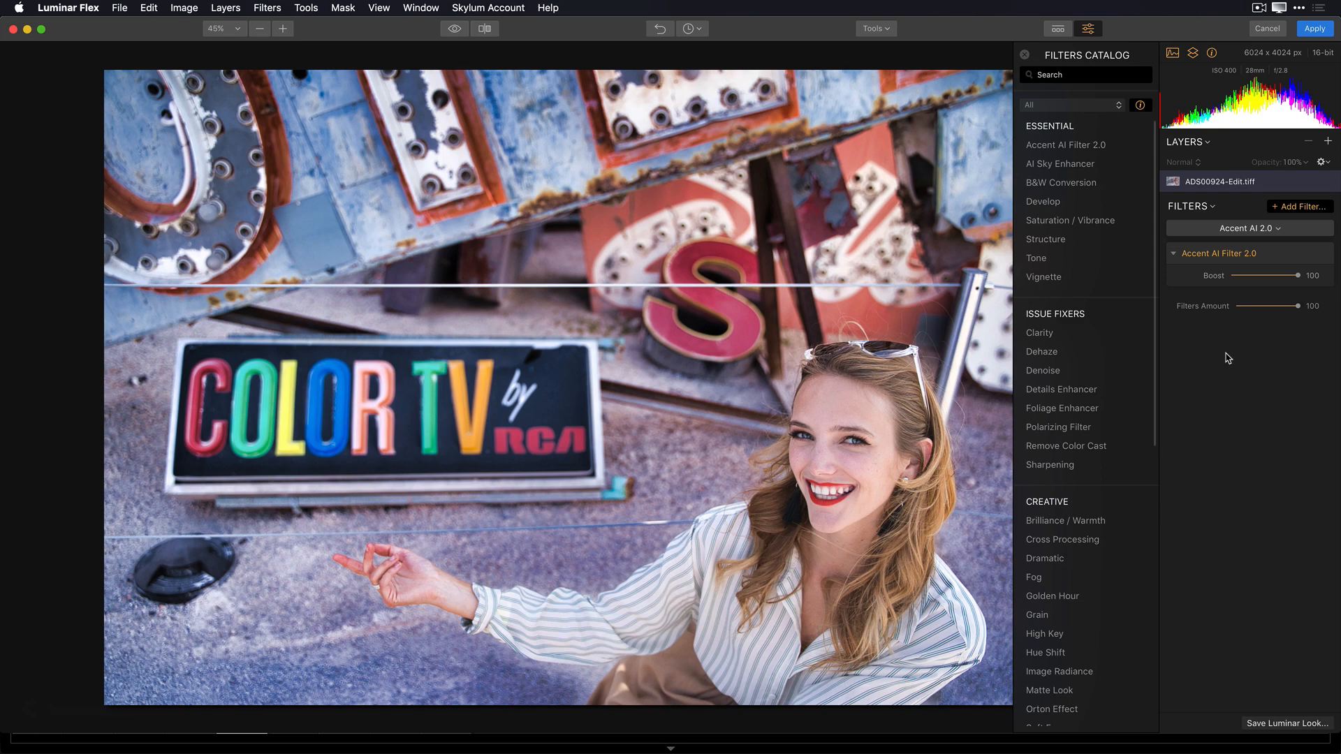
mouse_move(467, 40)
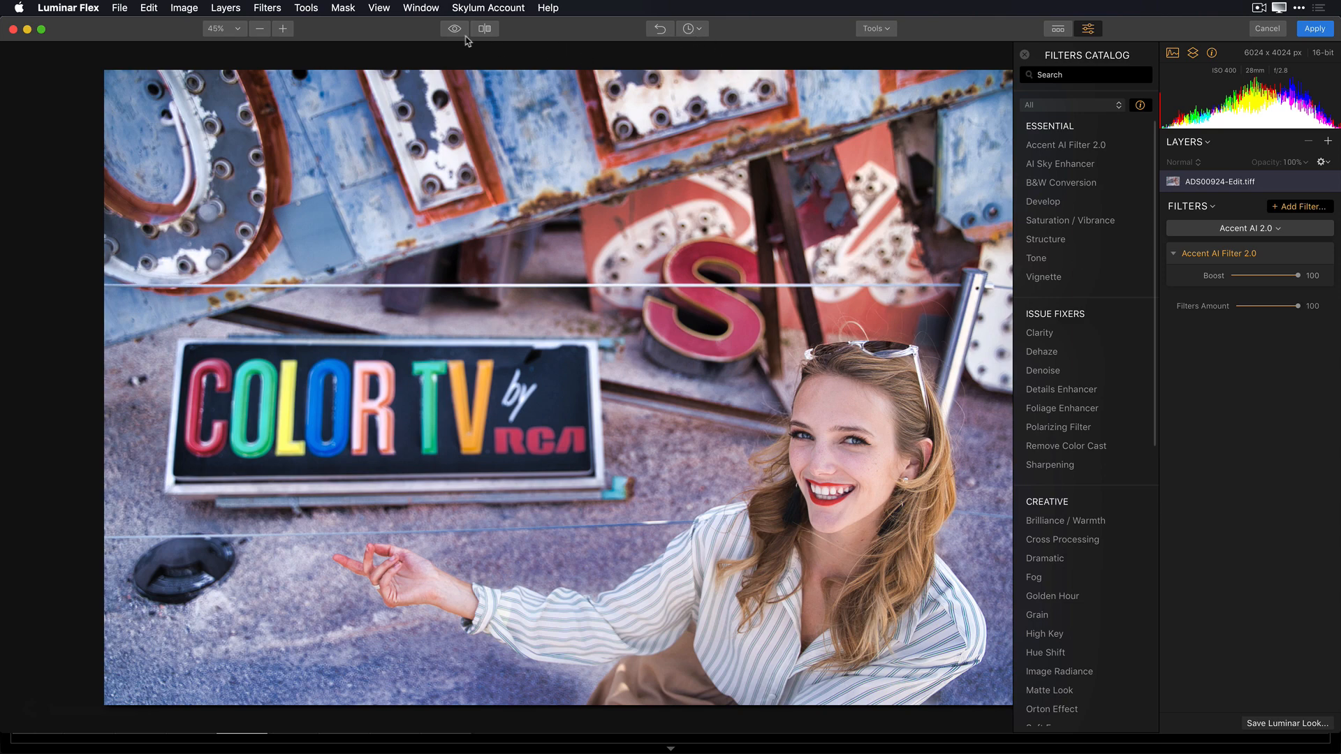
mouse_move(454, 28)
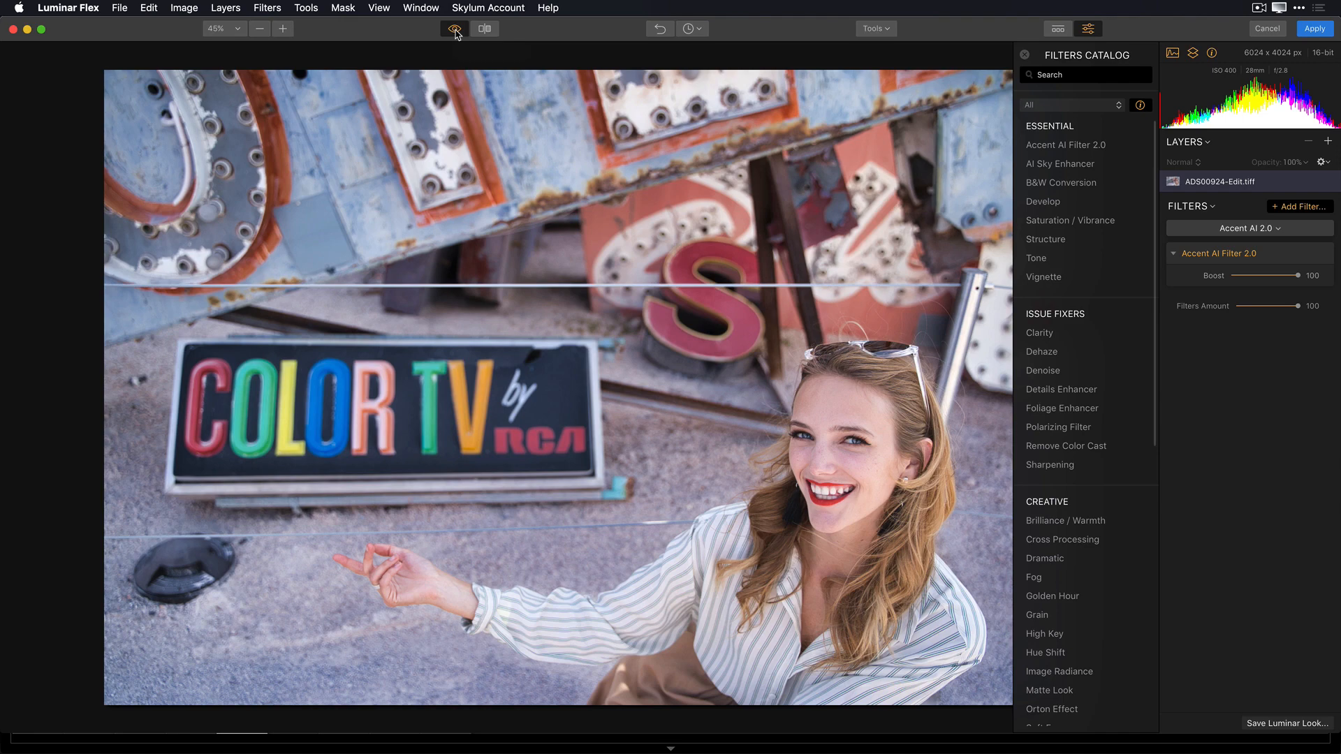
left_click(454, 28)
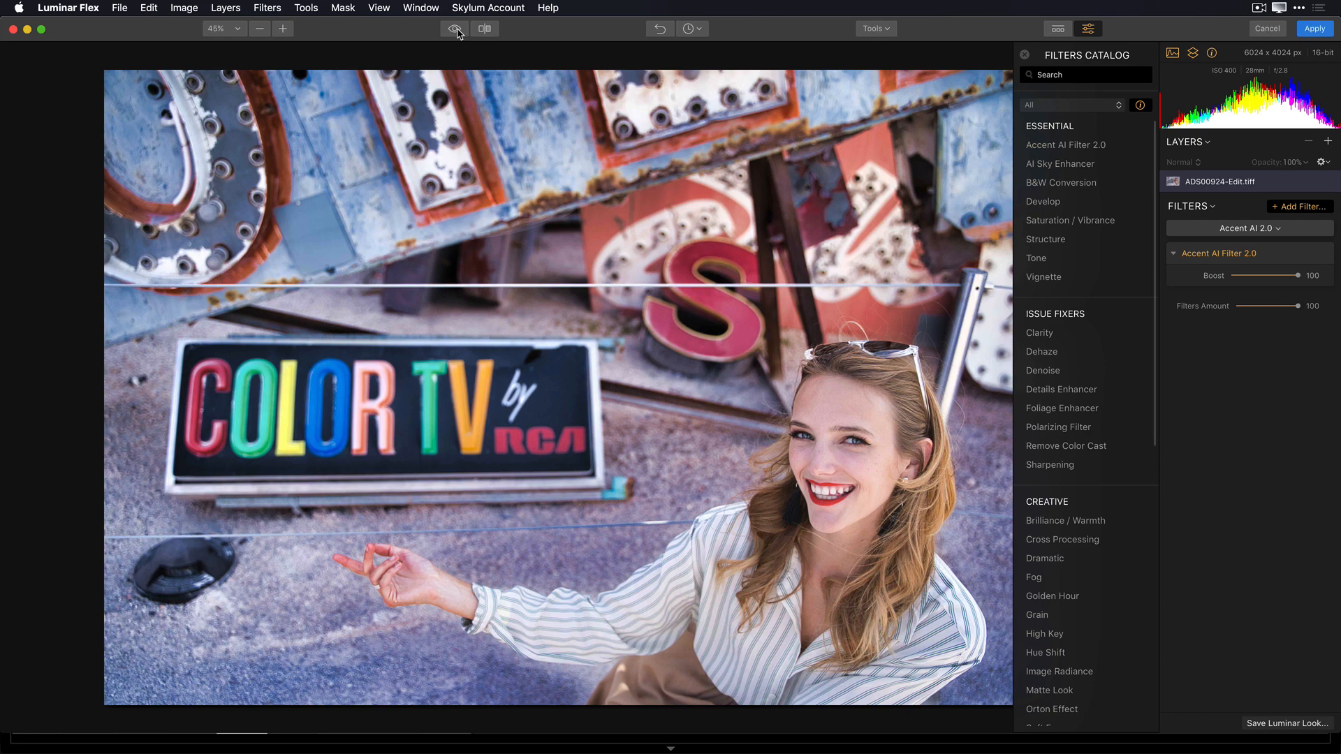
left_click(454, 28)
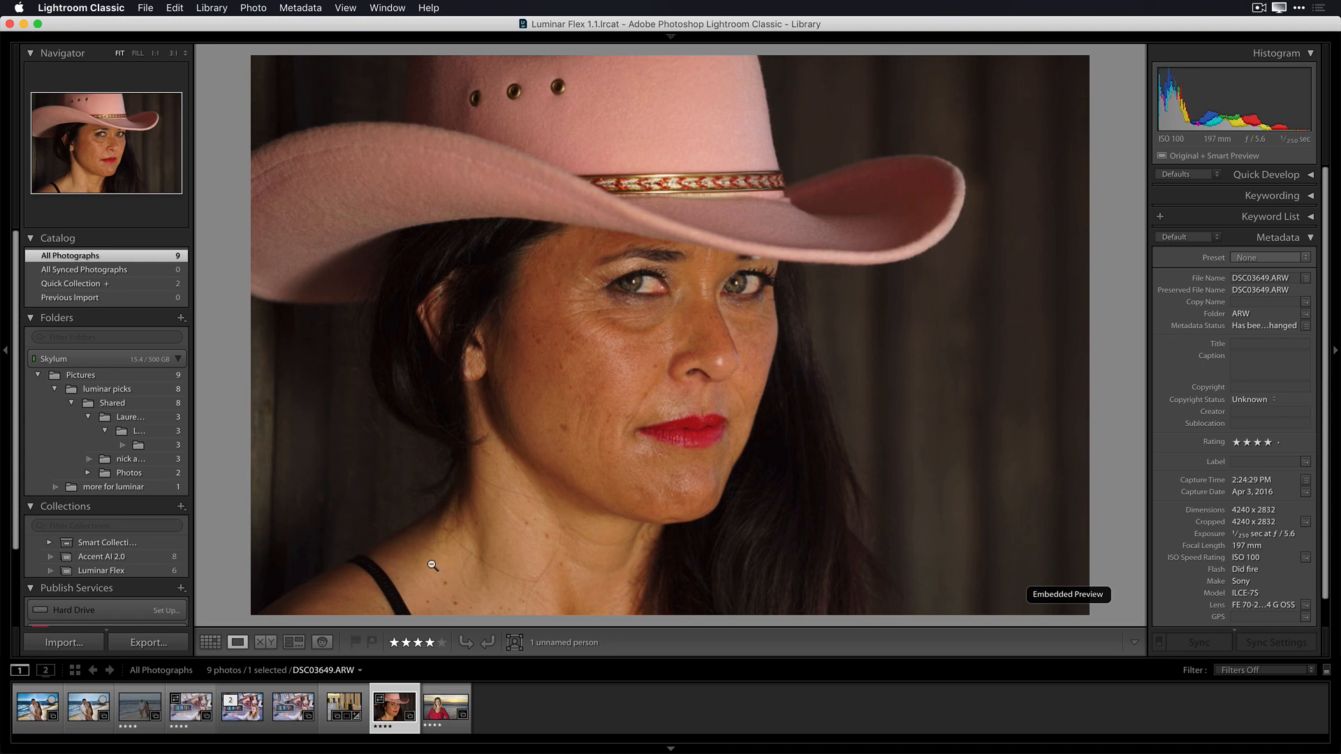
mouse_move(232, 249)
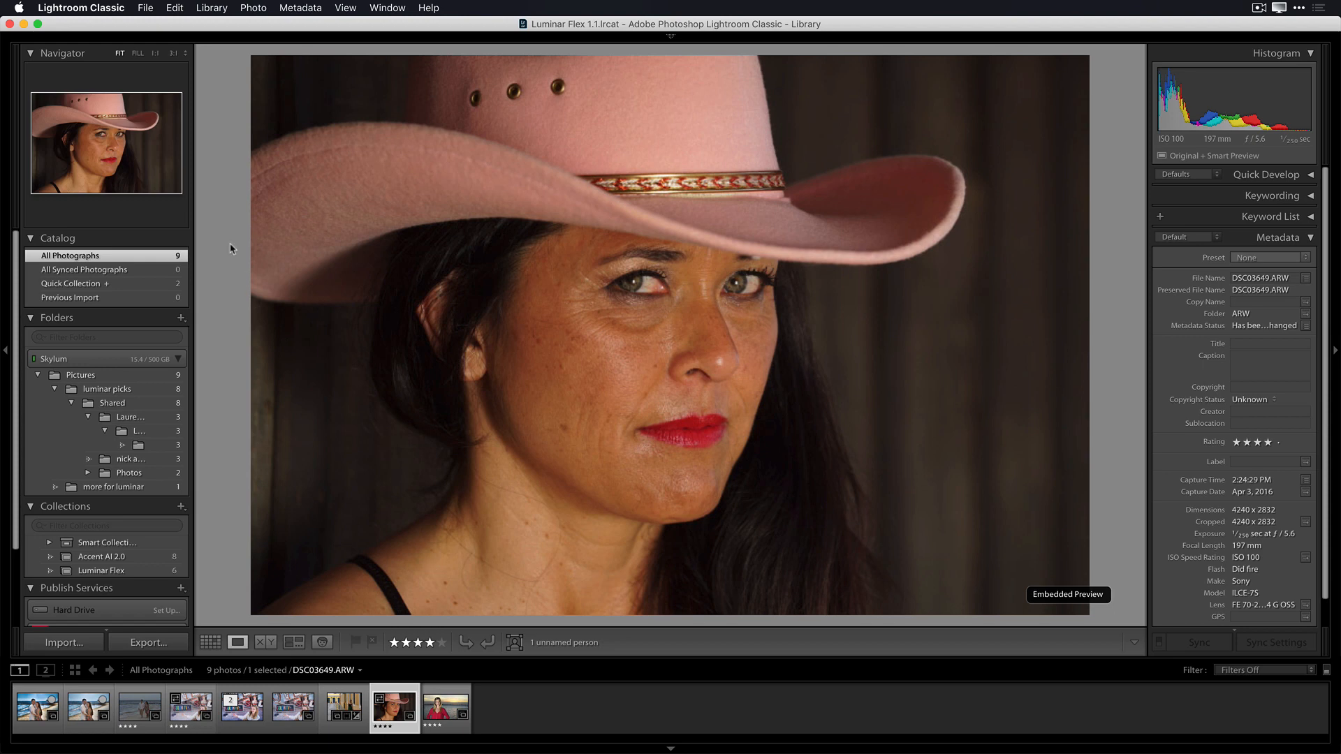
- Transfer the pink cowboy hat portrait via File > Plug-in Extras > Transfer to Luminar Flex
left_click(144, 7)
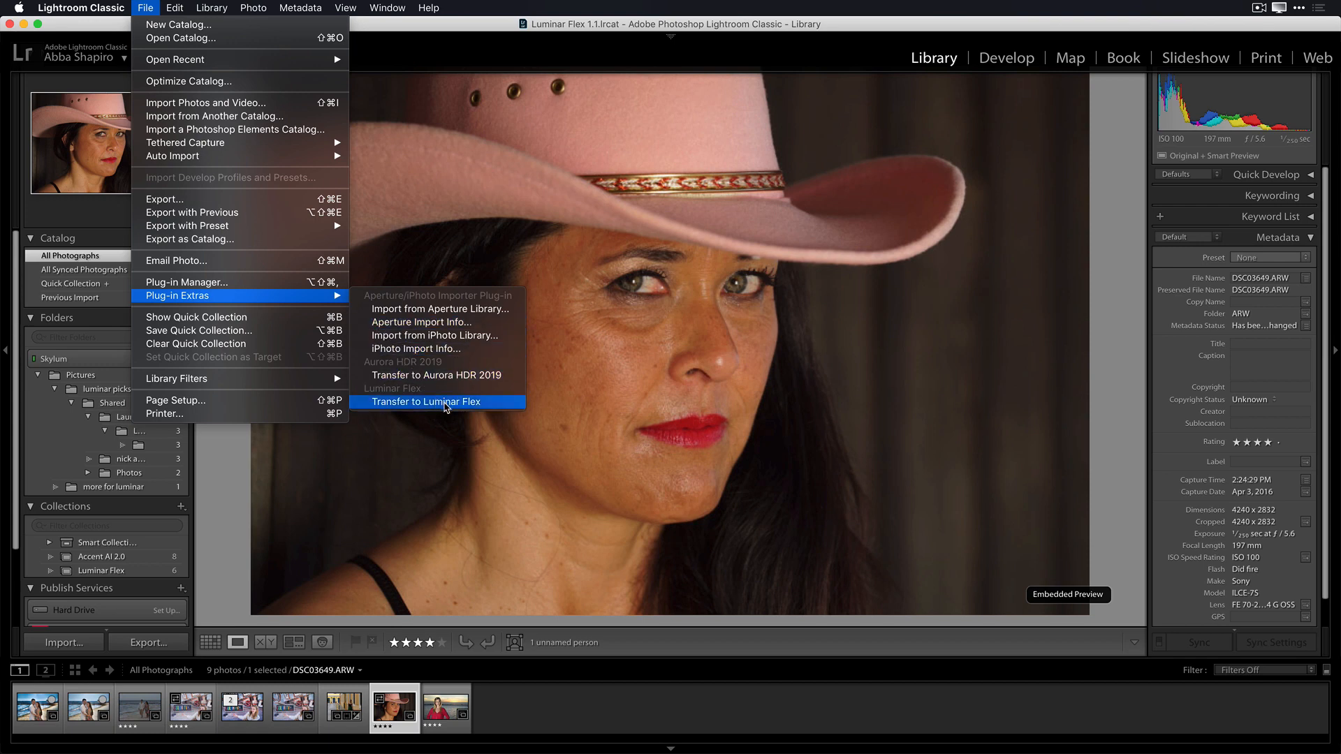
left_click(426, 403)
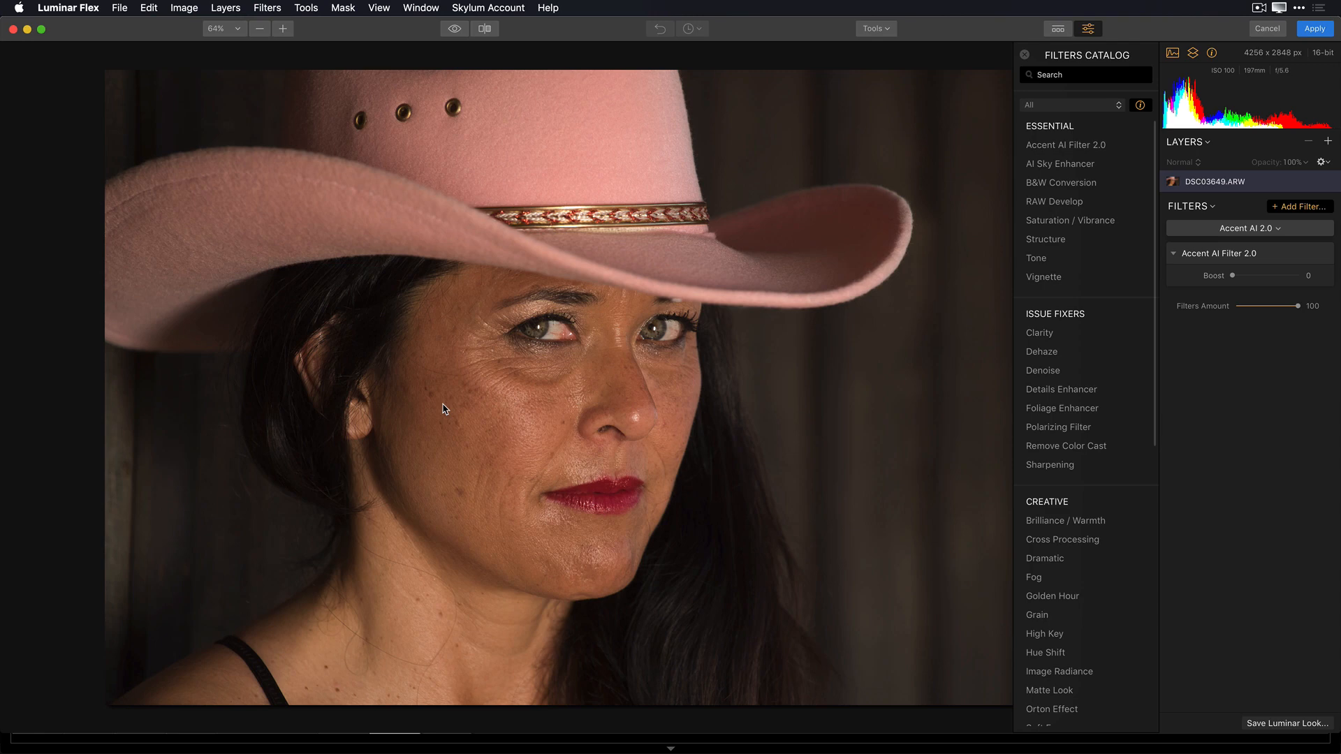
mouse_move(548, 358)
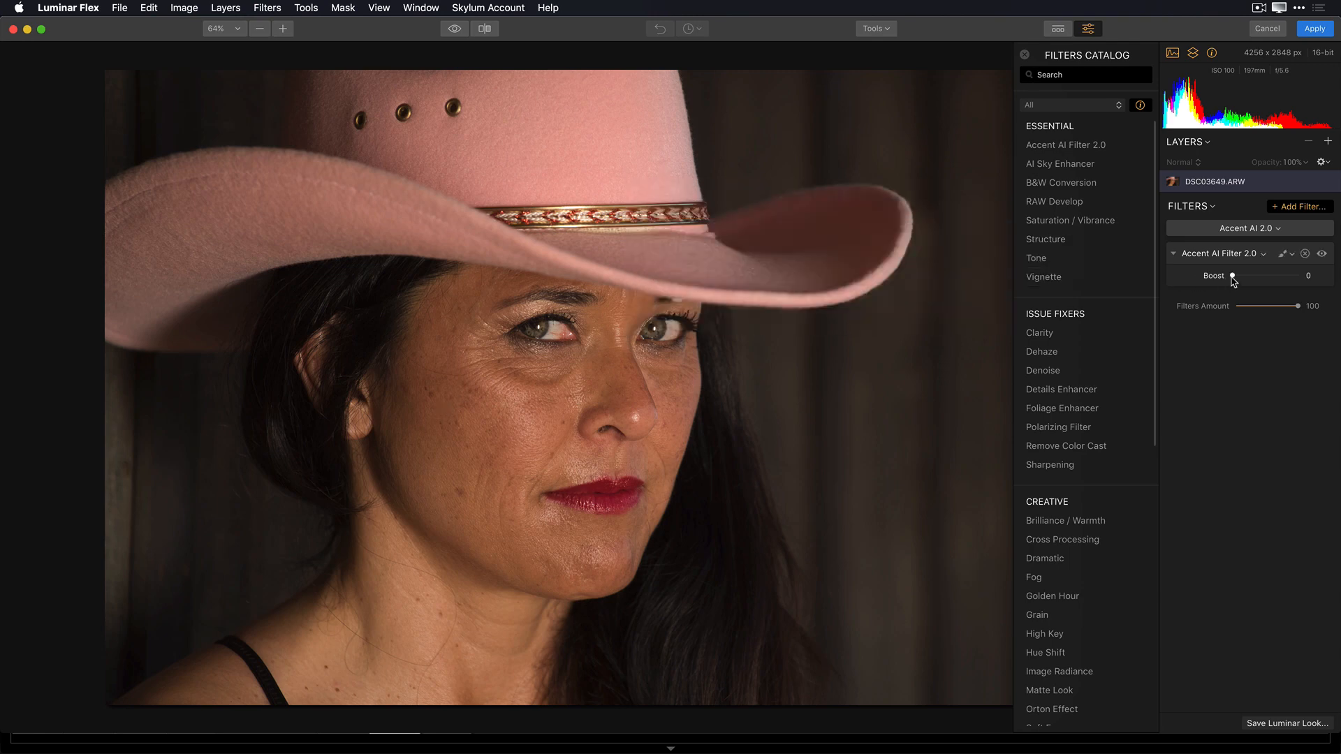
- Raise the Accent AI 2.0 boost on the pink hat portrait gradually, past 78, to 95
left_click_drag(1233, 277, 1238, 277)
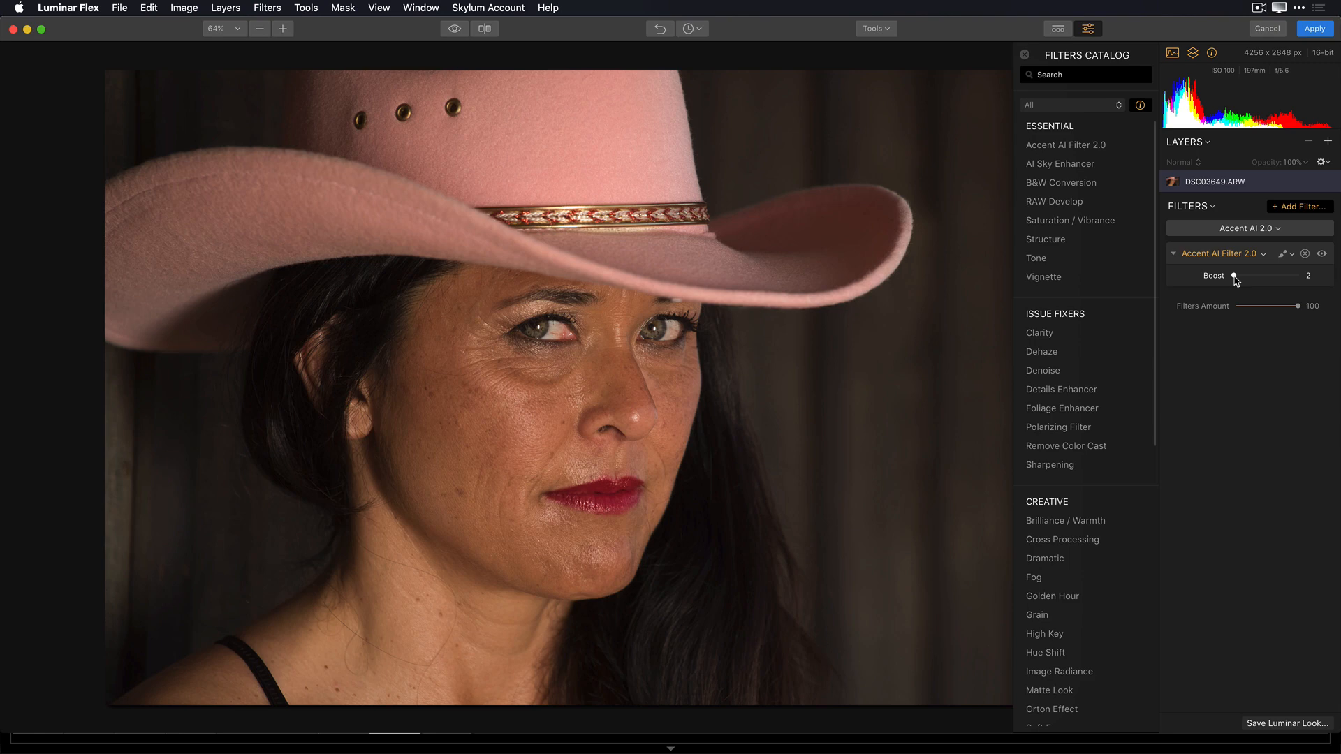
left_click_drag(1237, 275, 1282, 275)
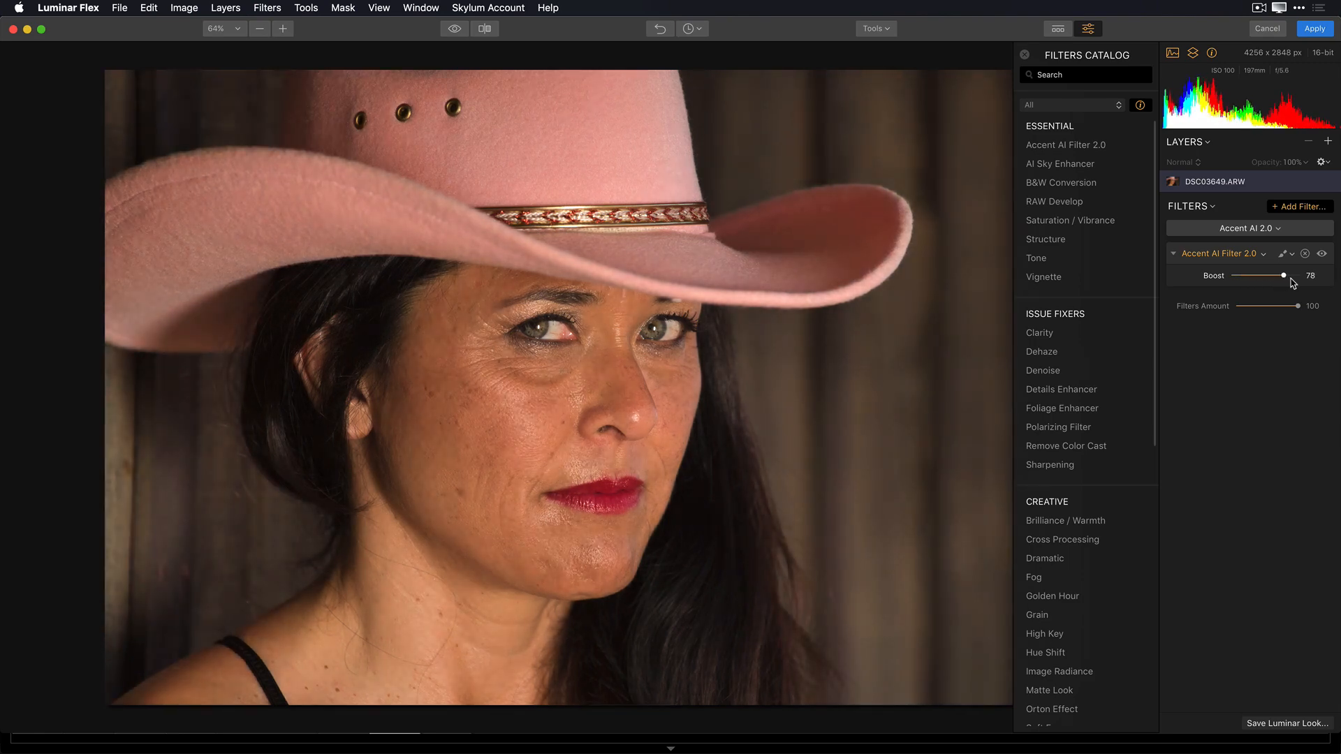
left_click_drag(1282, 275, 1294, 276)
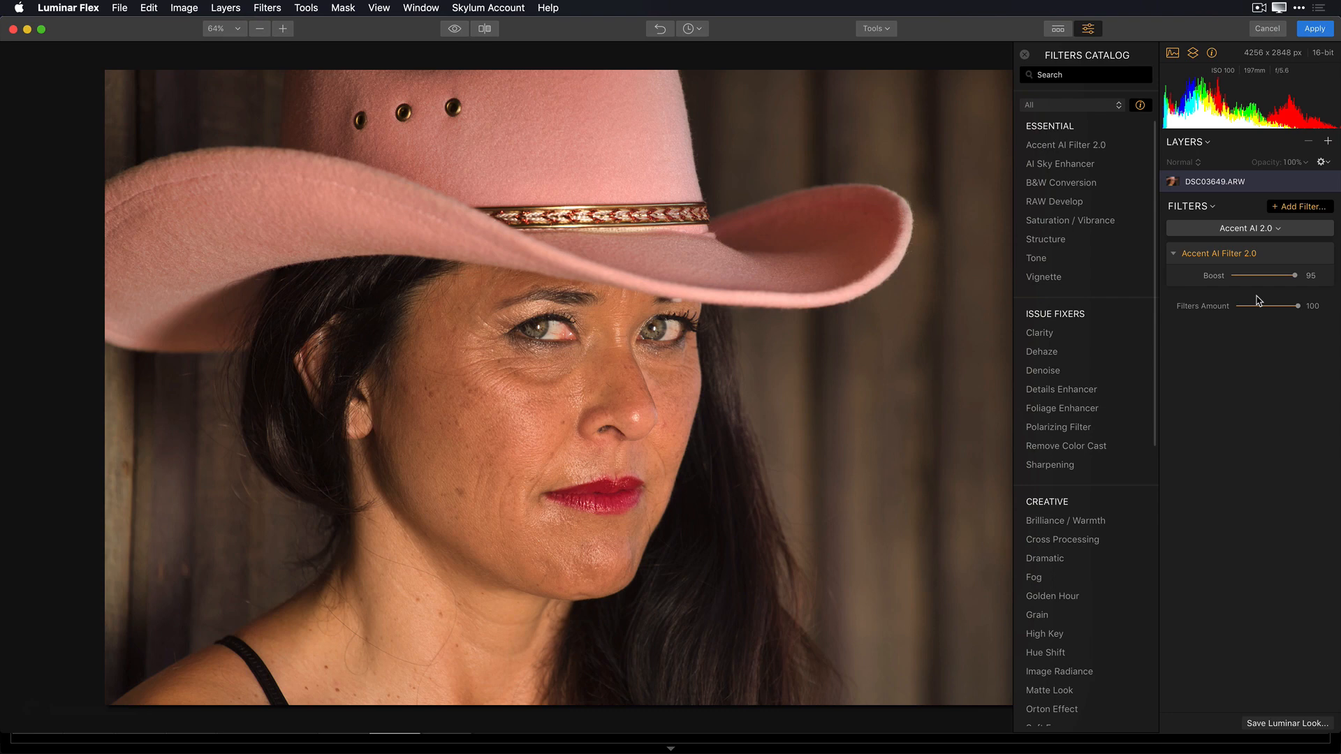
left_click(484, 28)
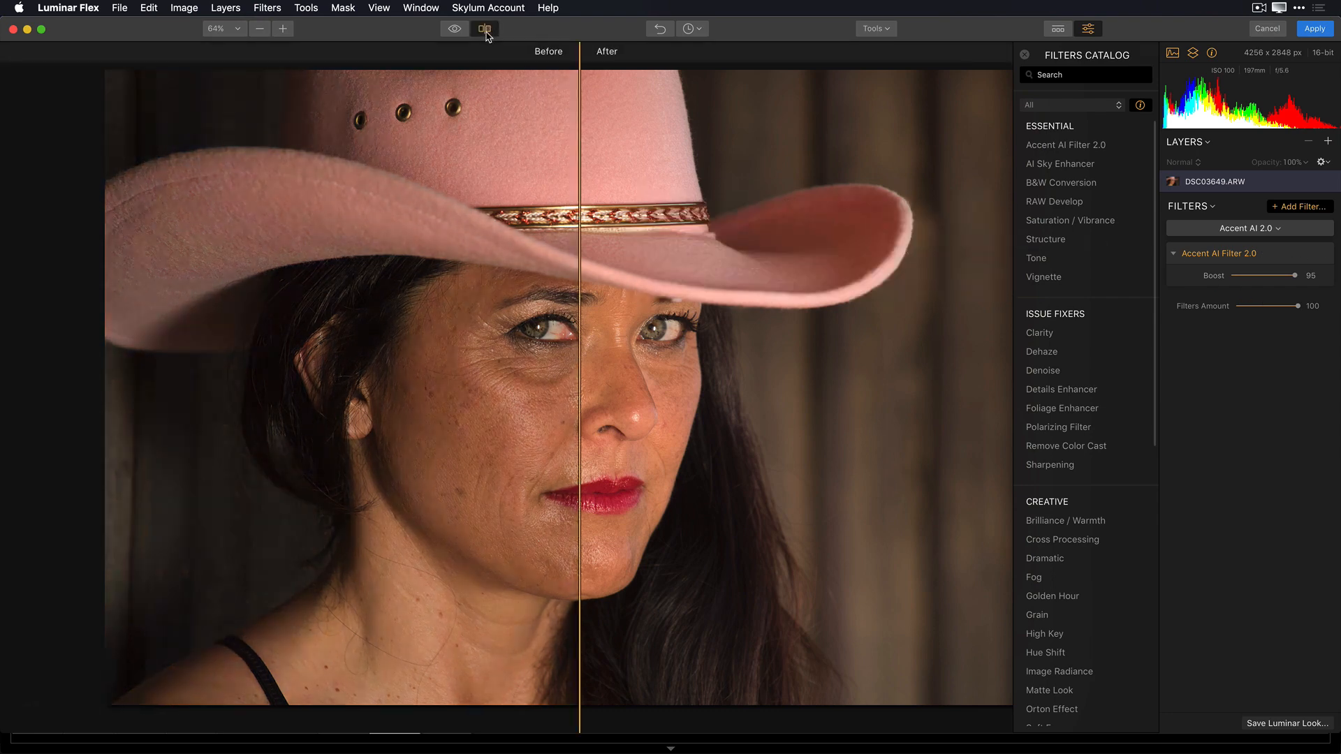
left_click_drag(578, 329, 928, 329)
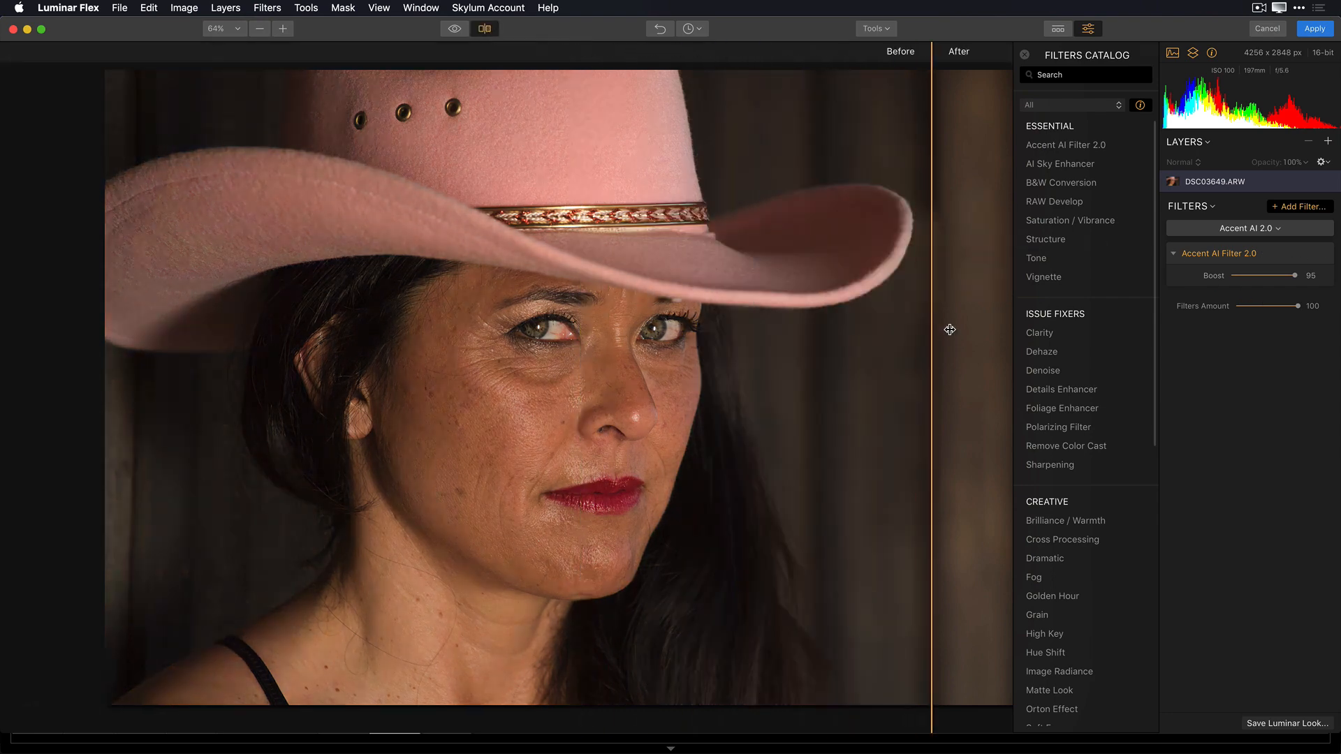
left_click_drag(928, 329, 860, 347)
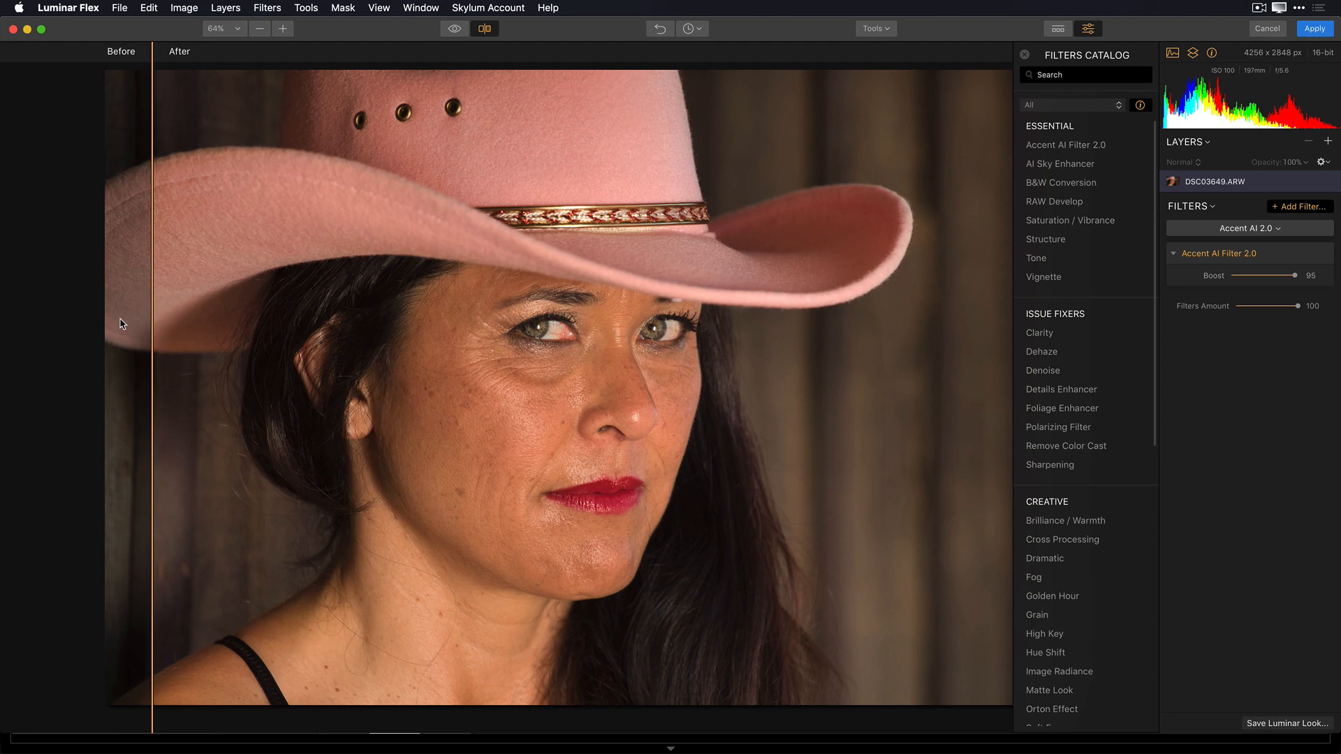
left_click(484, 28)
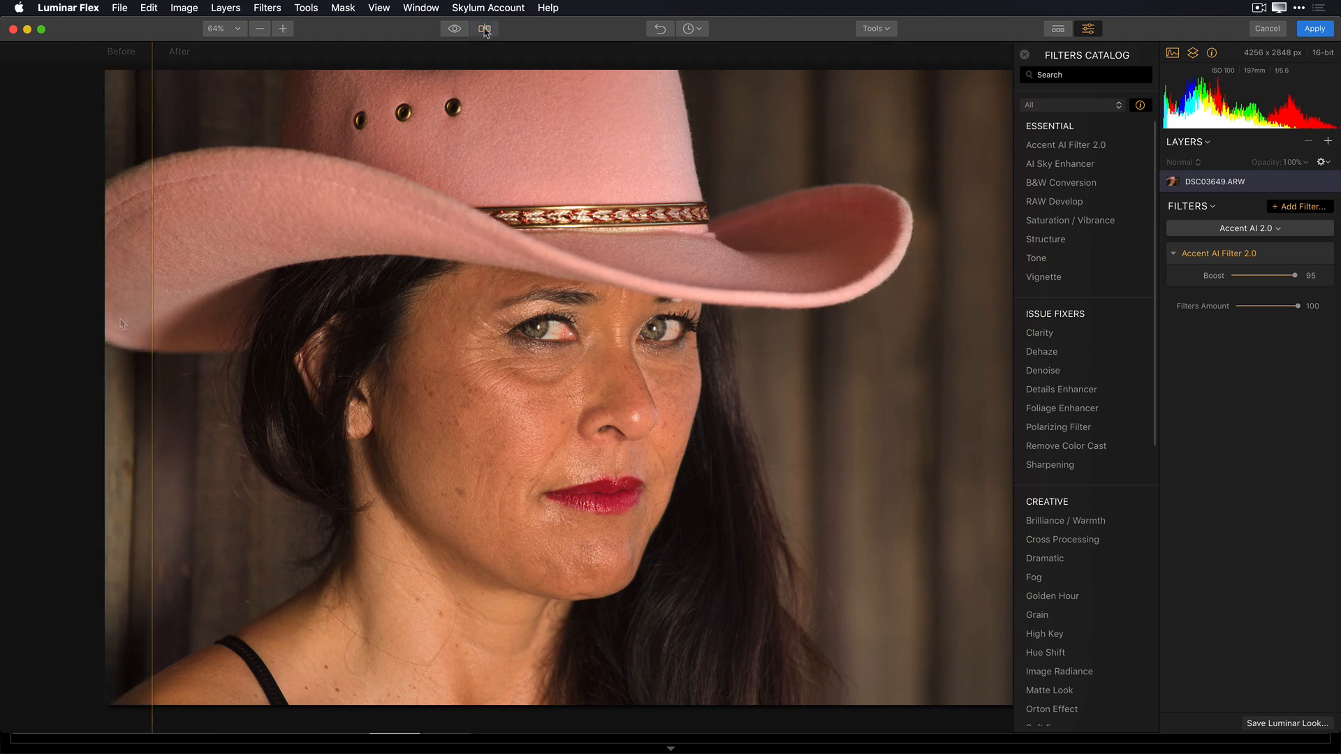
left_click(485, 27)
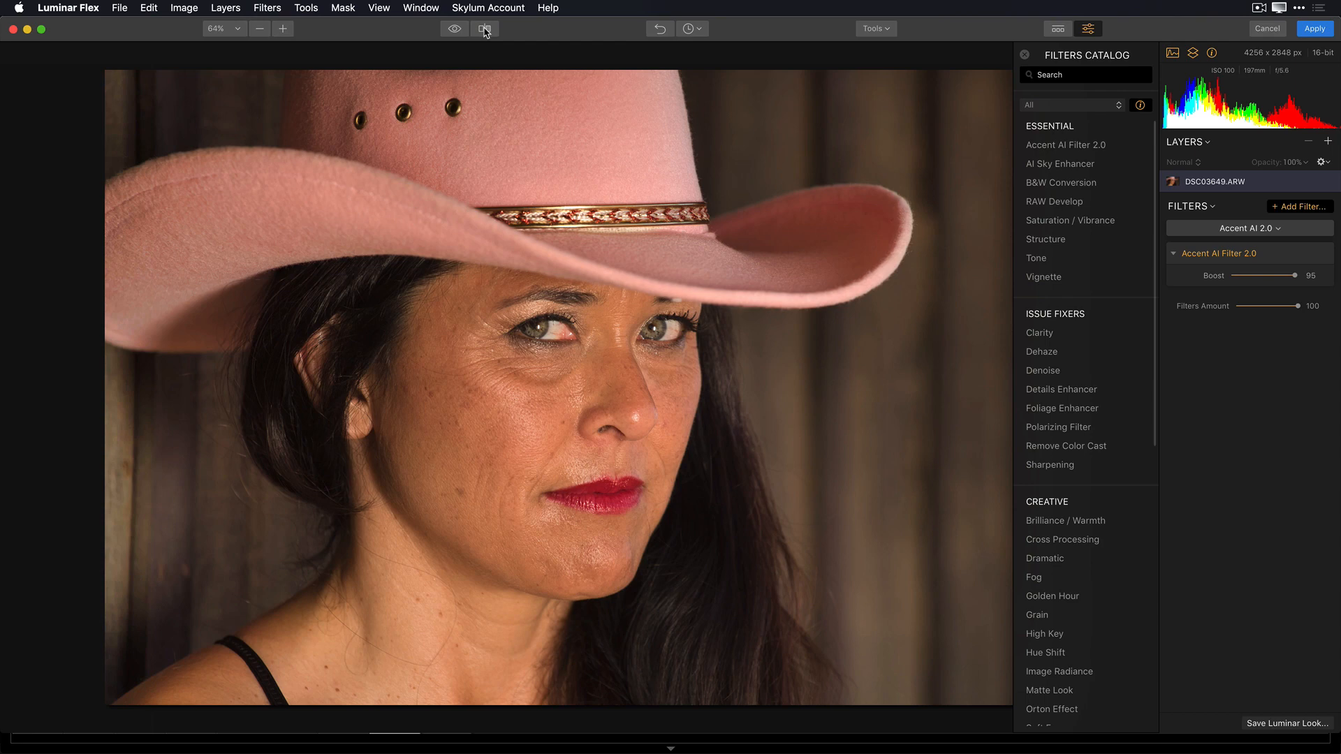